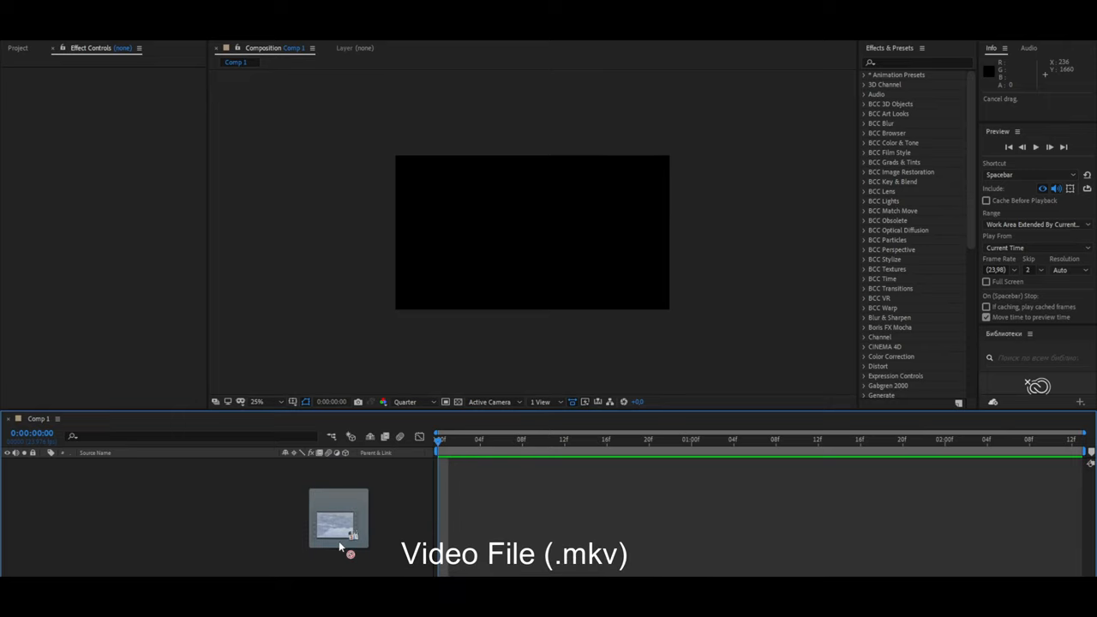
# Step: Mux the anime mkv to a TS file in tsMuxeR, dropping the audio track
pyautogui.moveTo(339, 523); pyautogui.dragTo(496, 502)
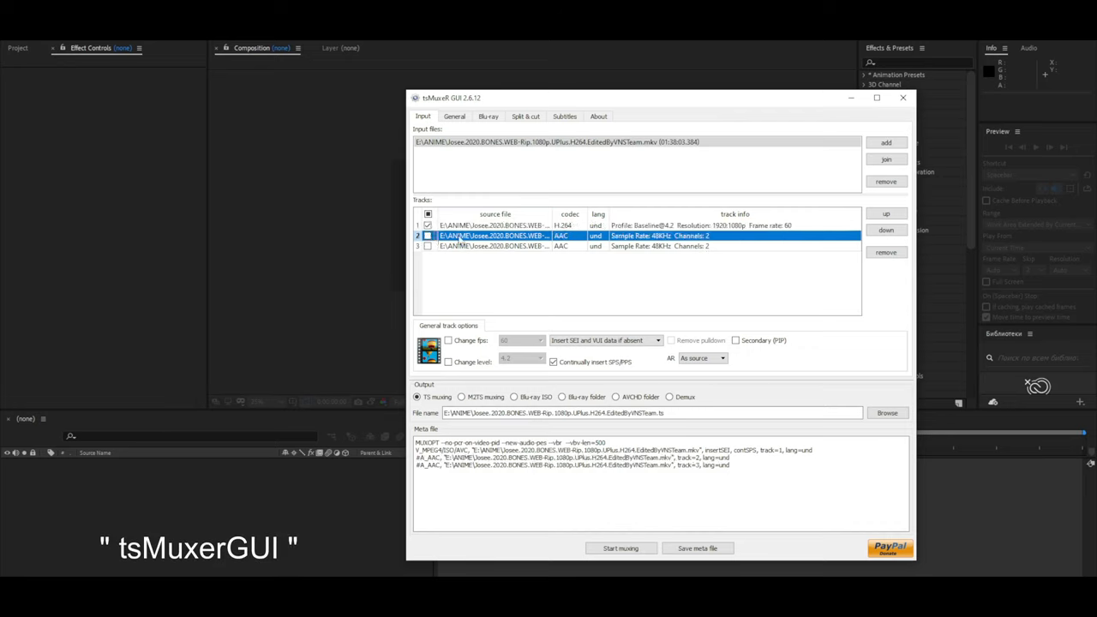
pyautogui.click(669, 236)
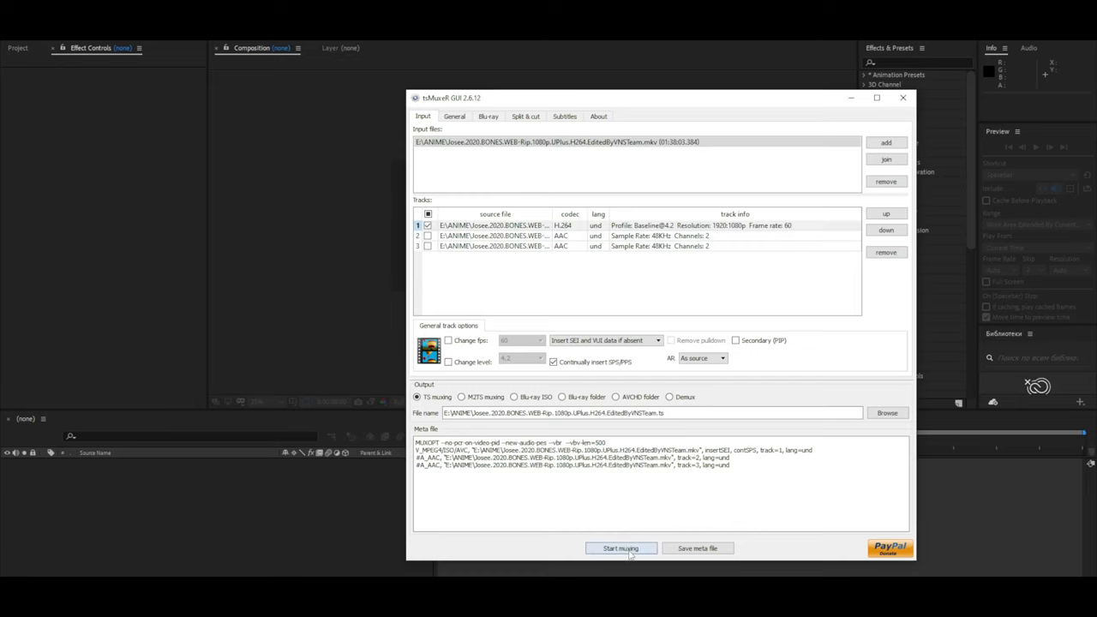
pyautogui.click(621, 548)
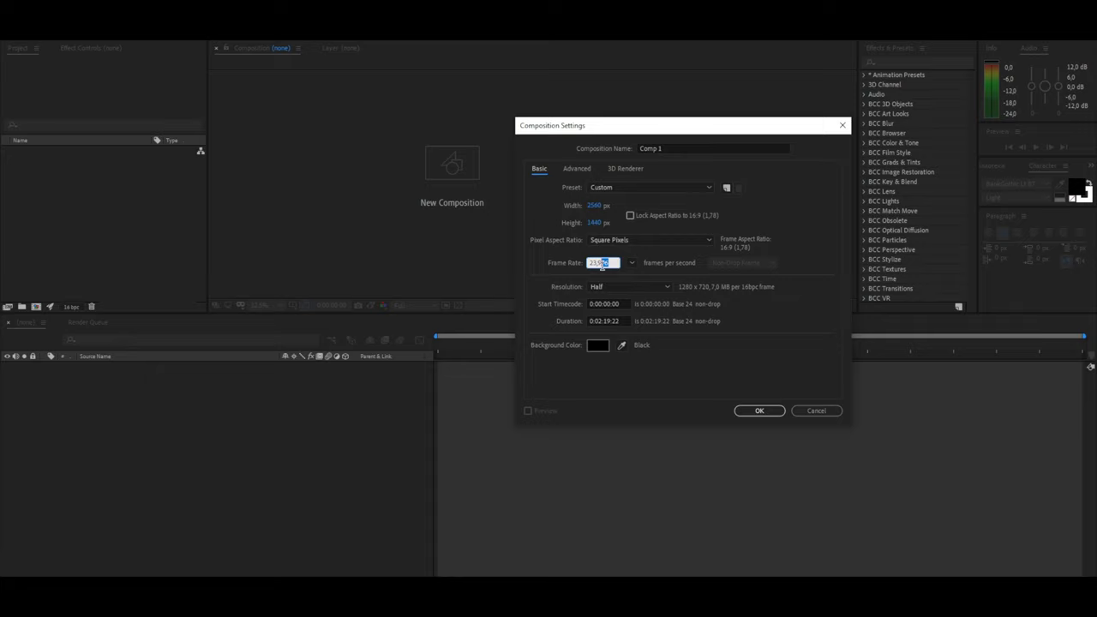
# Step: Create Comp 1 at 1920×1080, 23.976 fps, lasting 0:01:19:22
pyautogui.write('23,976')
pyautogui.click(595, 205)
pyautogui.write('1920')
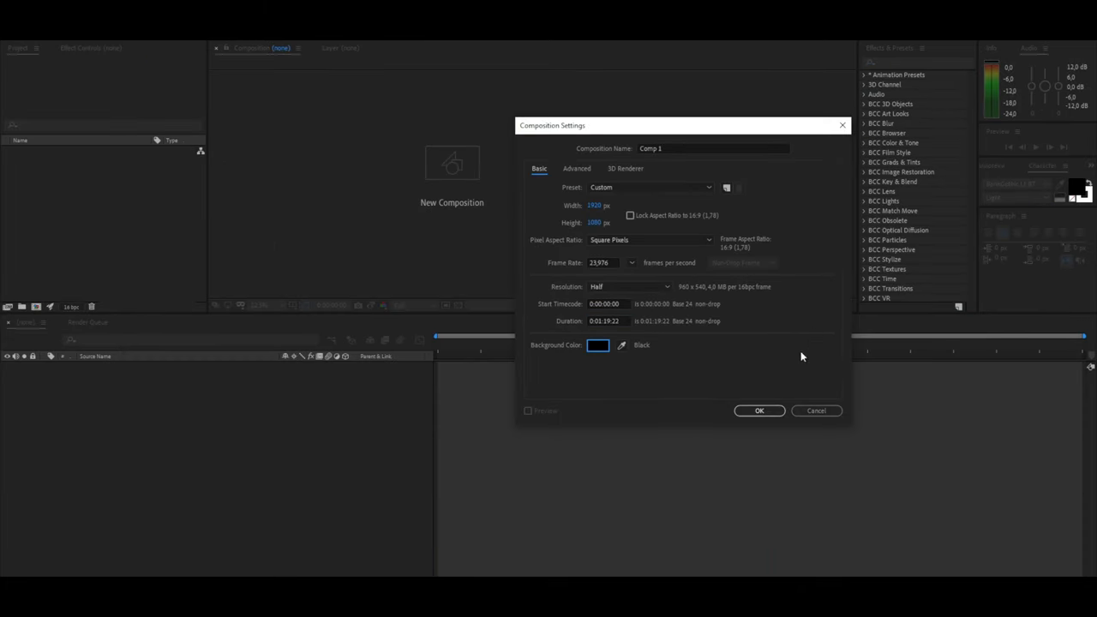
pyautogui.click(759, 411)
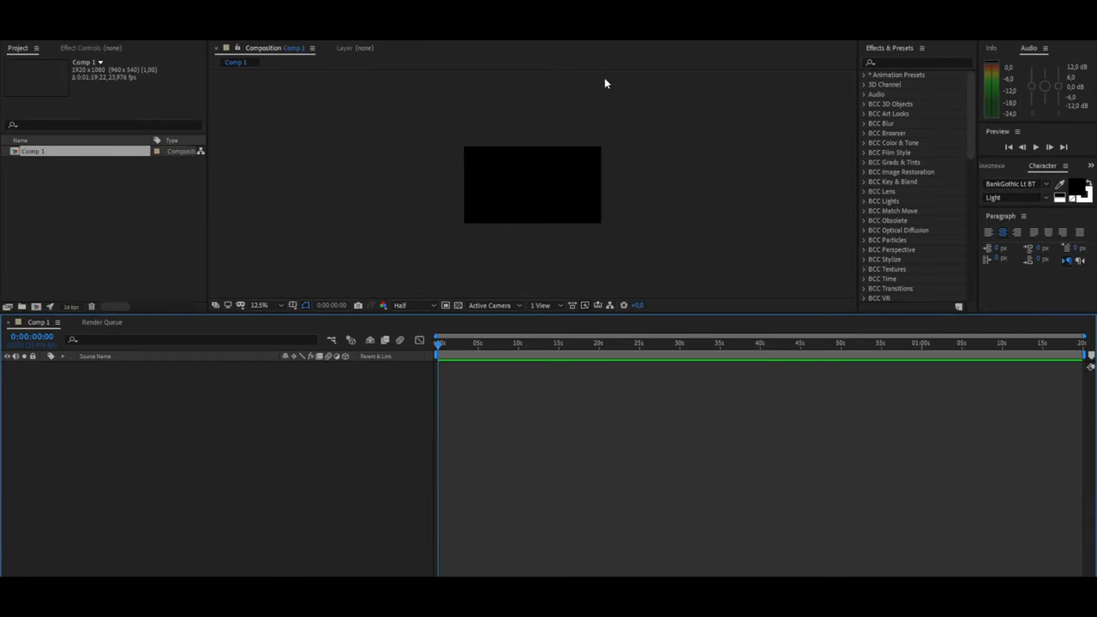
pyautogui.moveTo(476, 161)
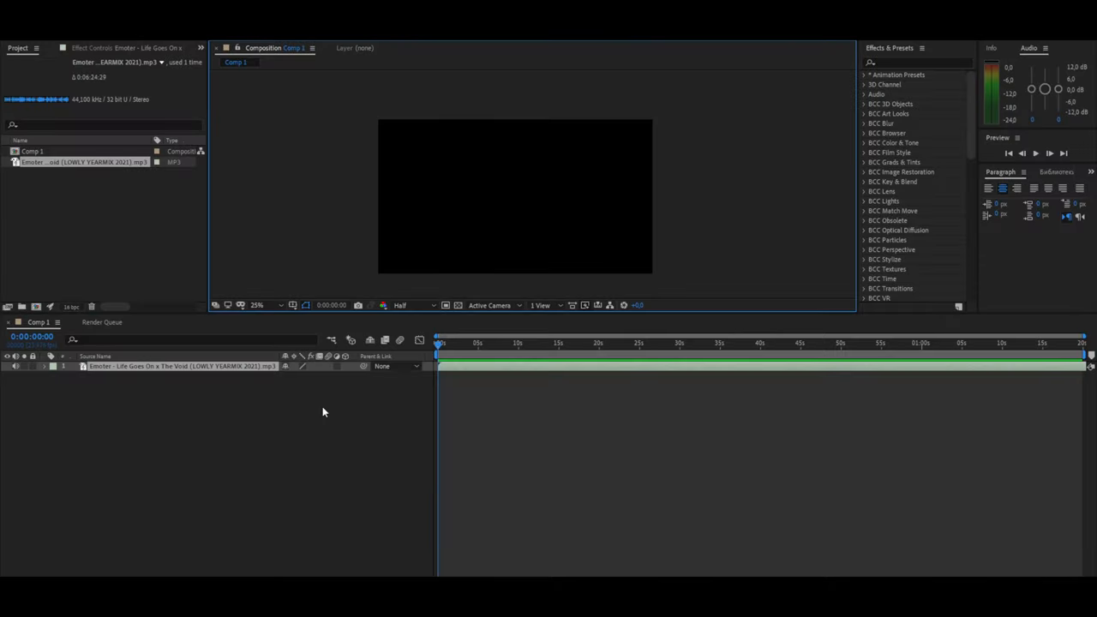
# Step: Deselect the Emoter mp3 song layer in Comp 1
pyautogui.click(45, 366)
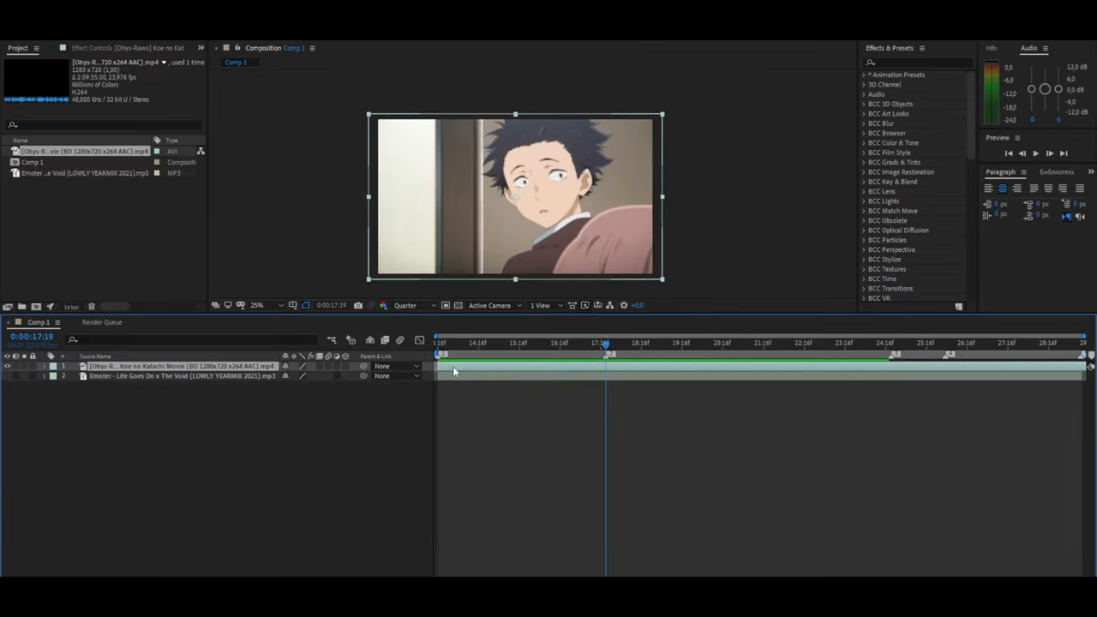
# Step: Split the anime movie layer with Ctrl+Shift+D and select the four clip pieces
pyautogui.press('ctrl+shift+d')
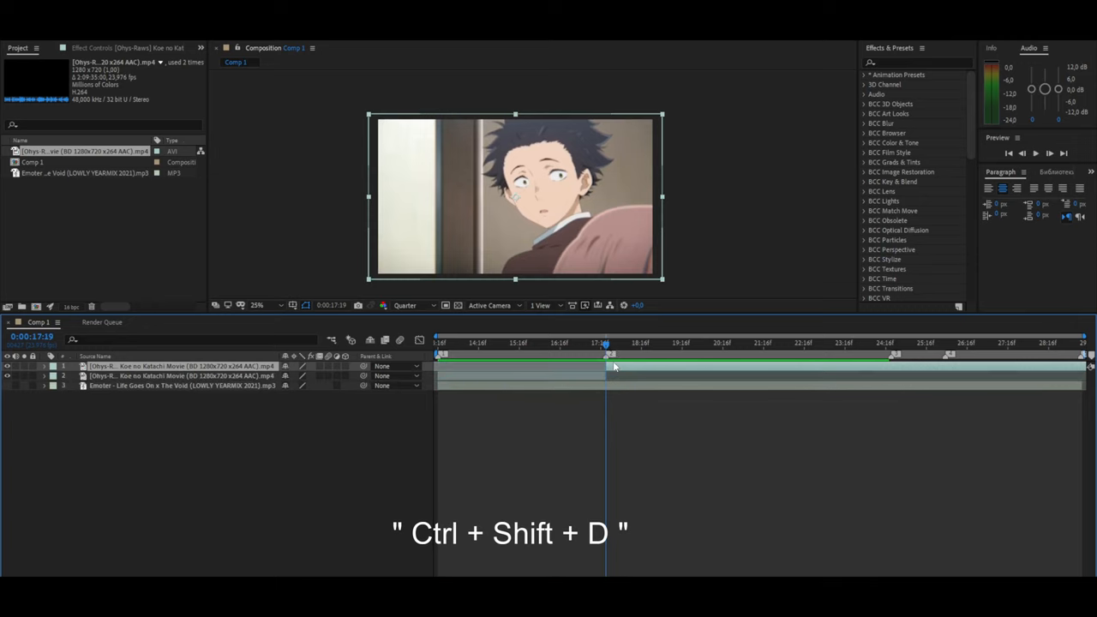
pyautogui.press('ctrl+shift+d')
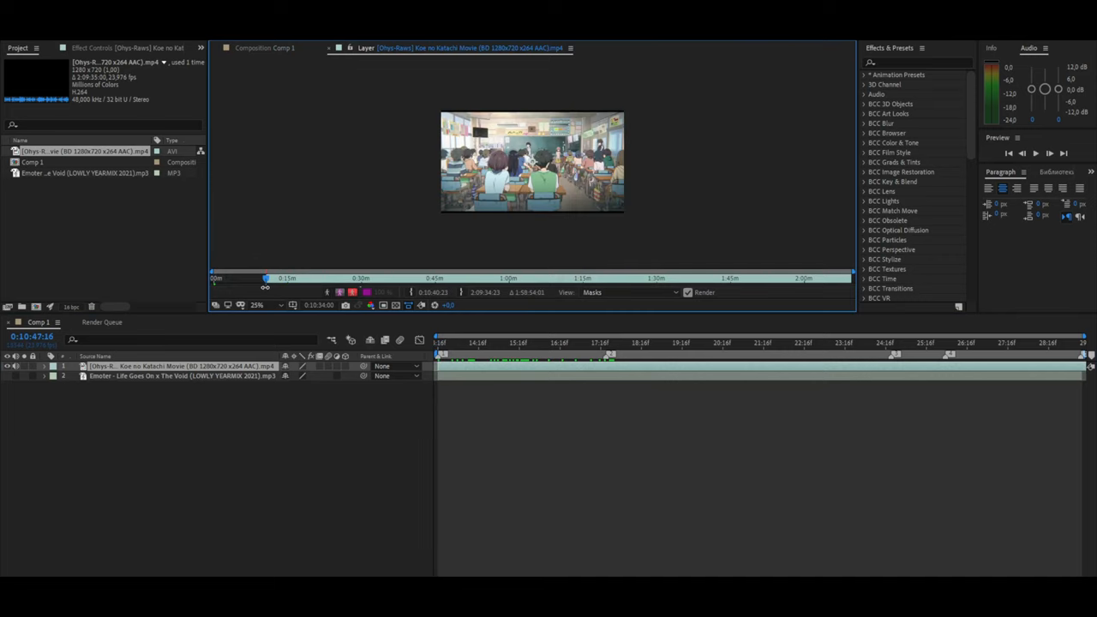
pyautogui.press('ctrl+shift+c')
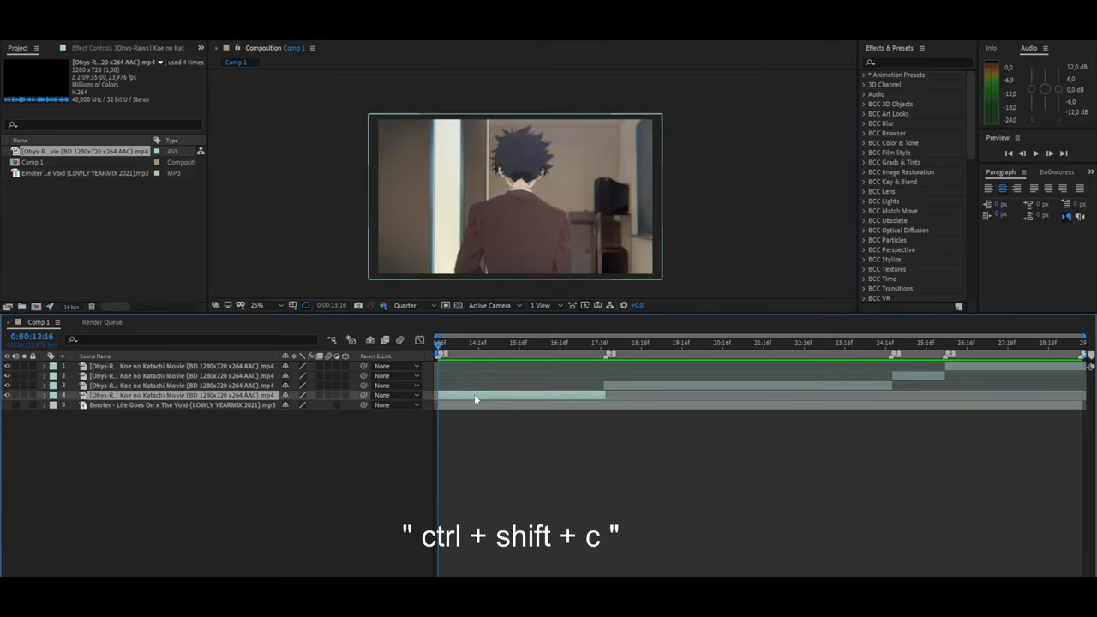
pyautogui.press('ctrl+shift+c')
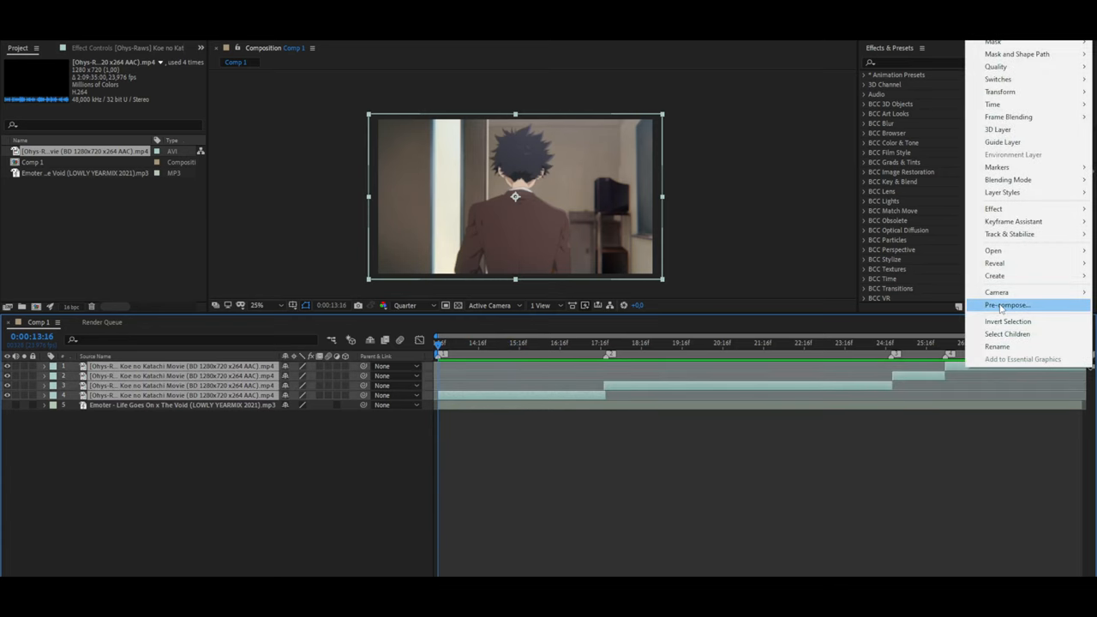
# Step: Pre-compose the four clip layers into Pre-comp 1 and expand its layer
pyautogui.click(1009, 304)
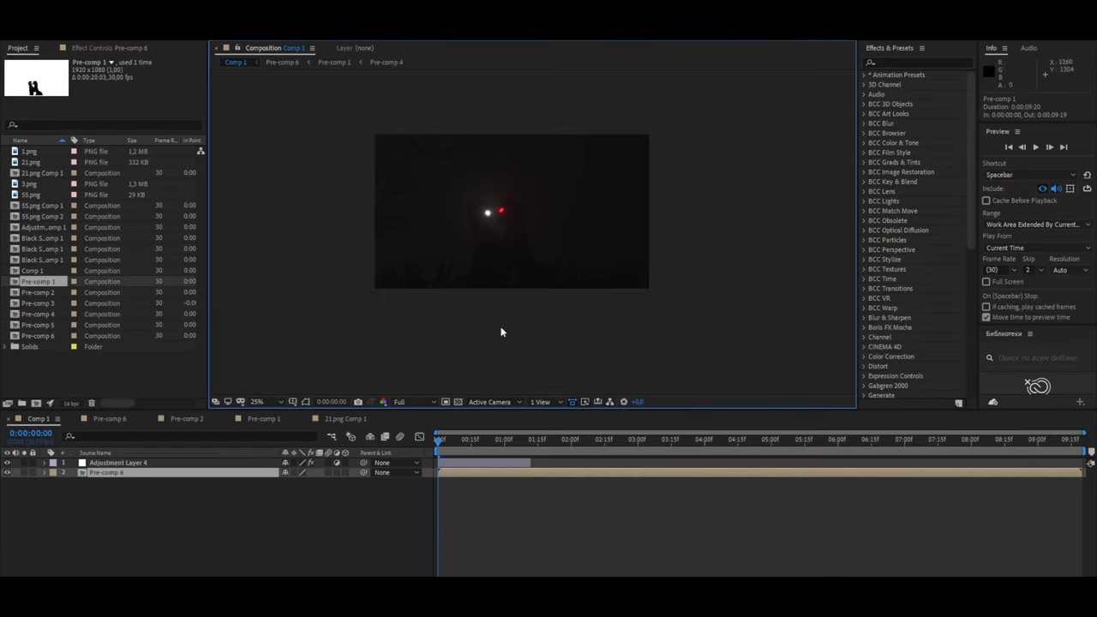
pyautogui.doubleClick(39, 292)
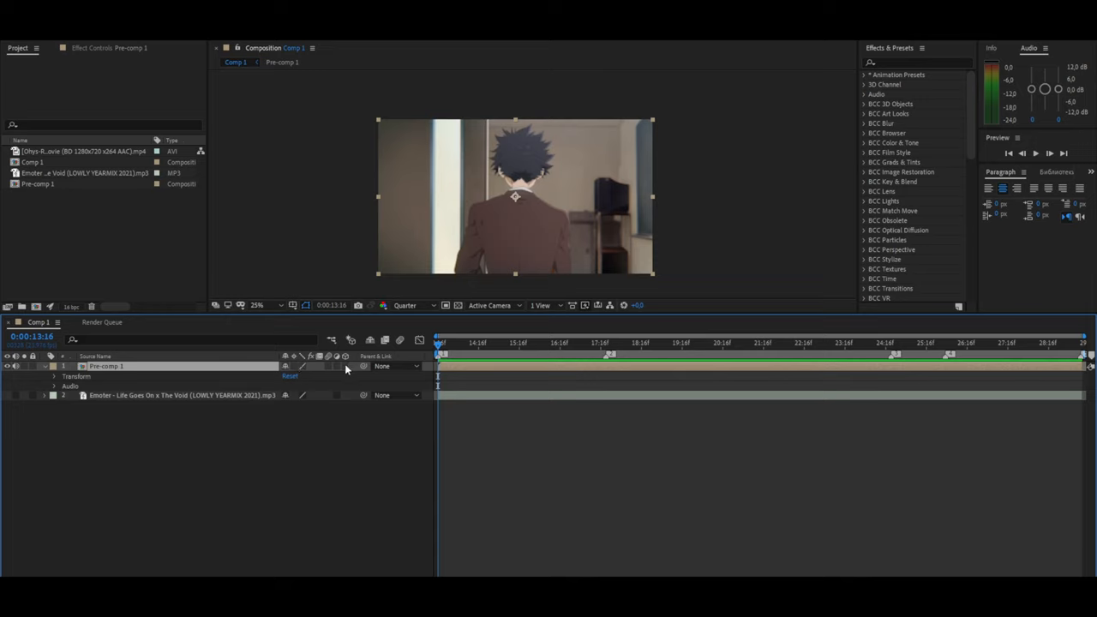
# Step: Make Pre-comp 1 a 3D layer, keyframe its Y Rotation, and preview
pyautogui.click(55, 377)
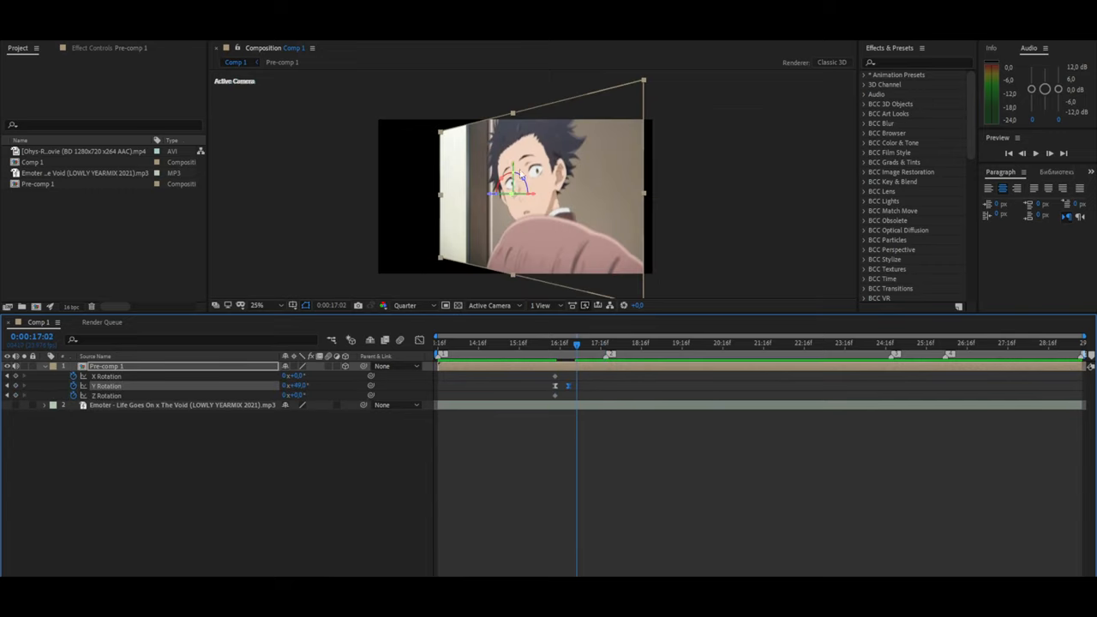
pyautogui.click(54, 377)
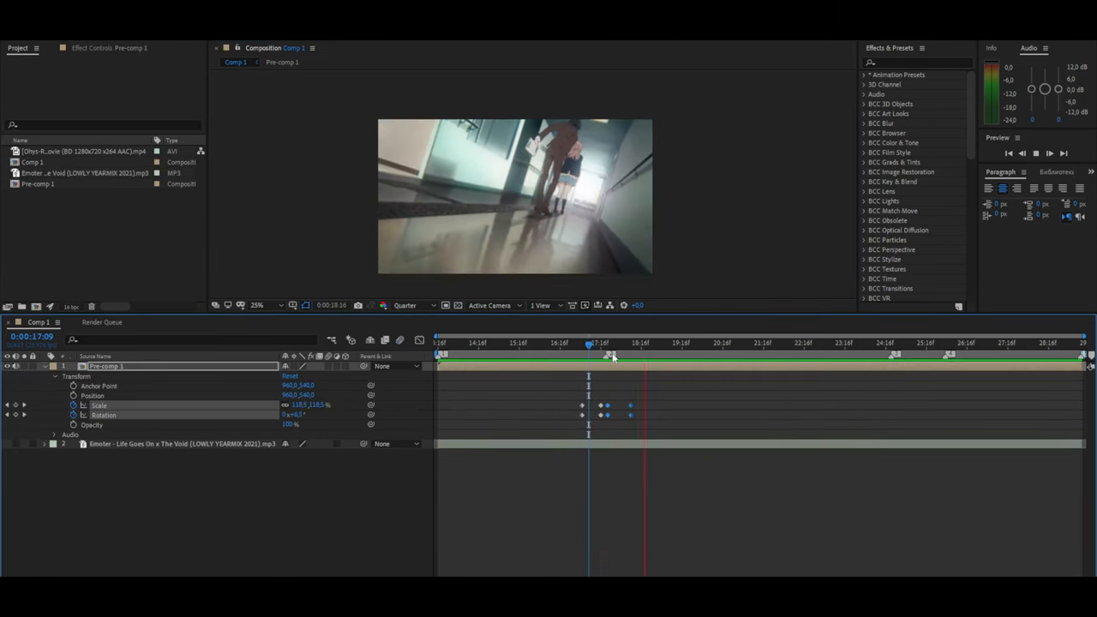
pyautogui.press('f9')
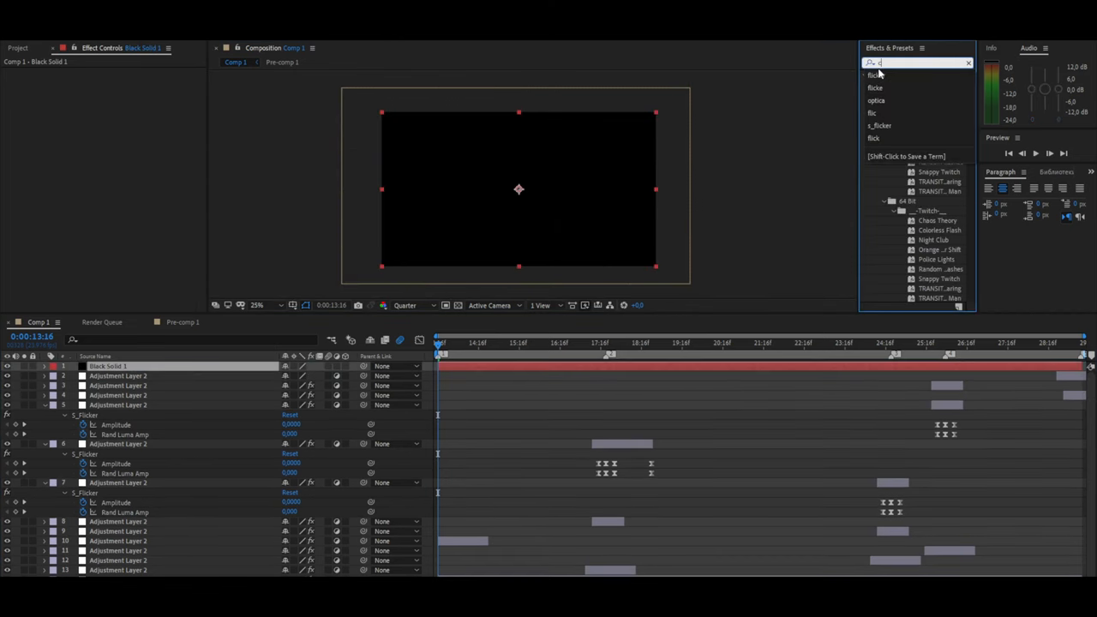
# Step: Search Effects & Presets for 'cc jaws'
pyautogui.write('cc.jaws')
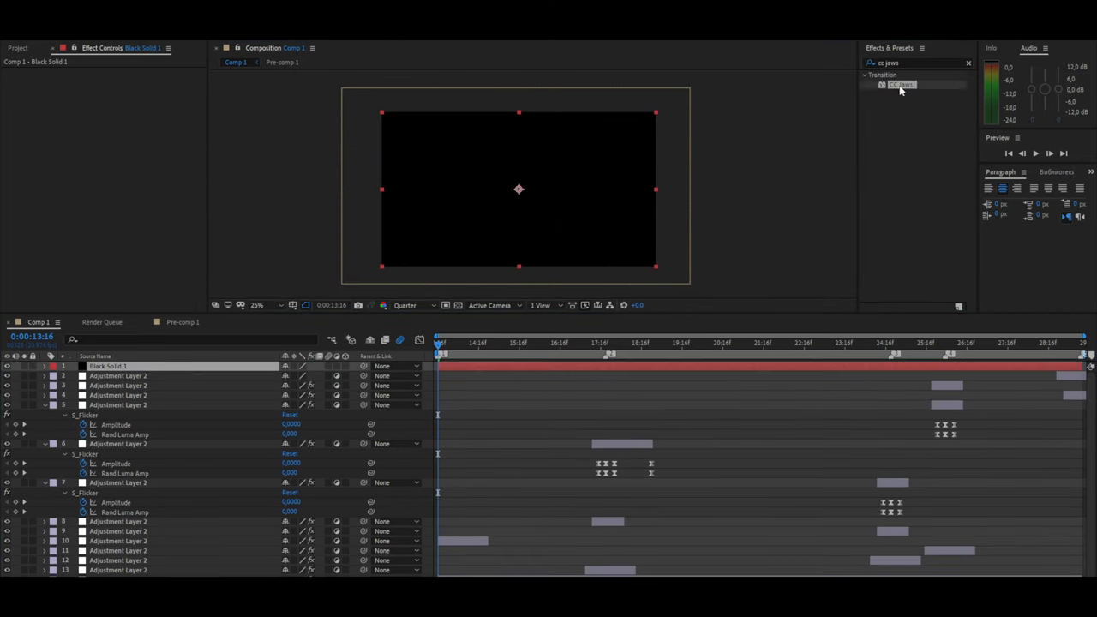